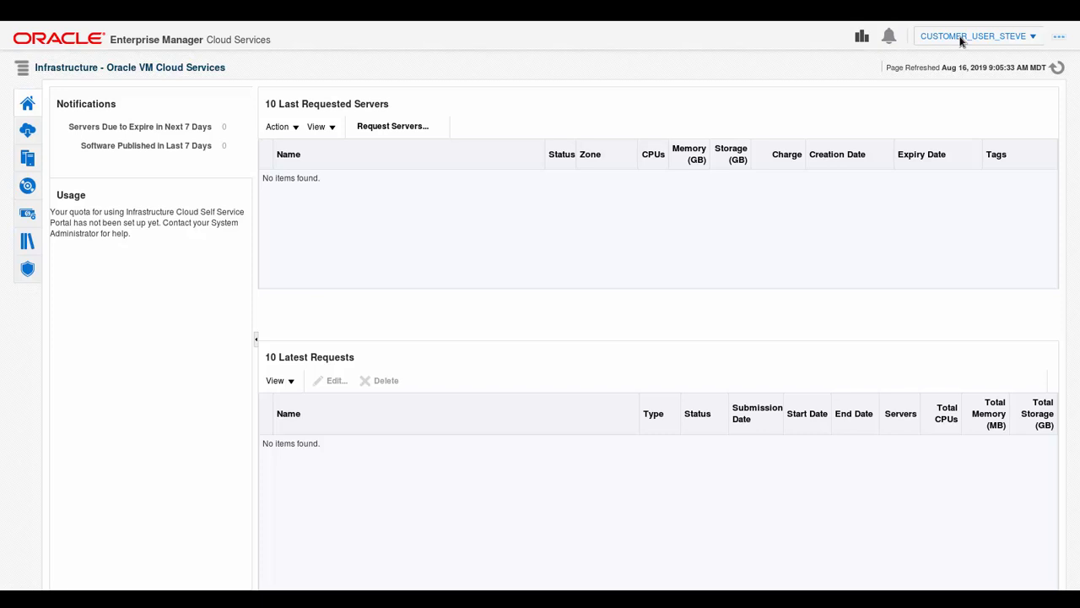
pyautogui.moveTo(968, 106)
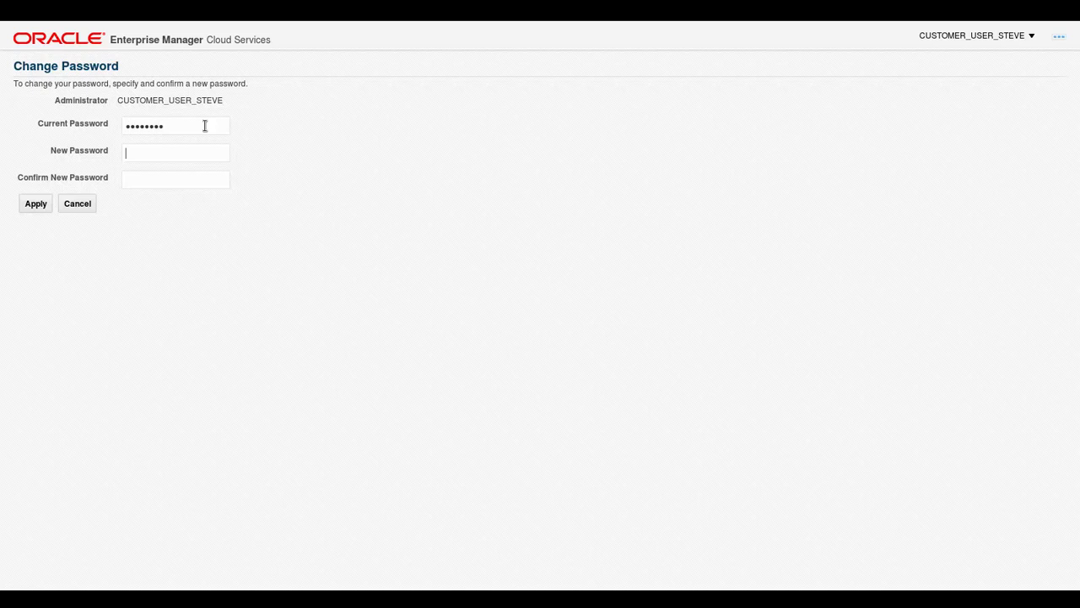
# Enter and confirm the new password in the Change Password form and apply it
pyautogui.write('•')
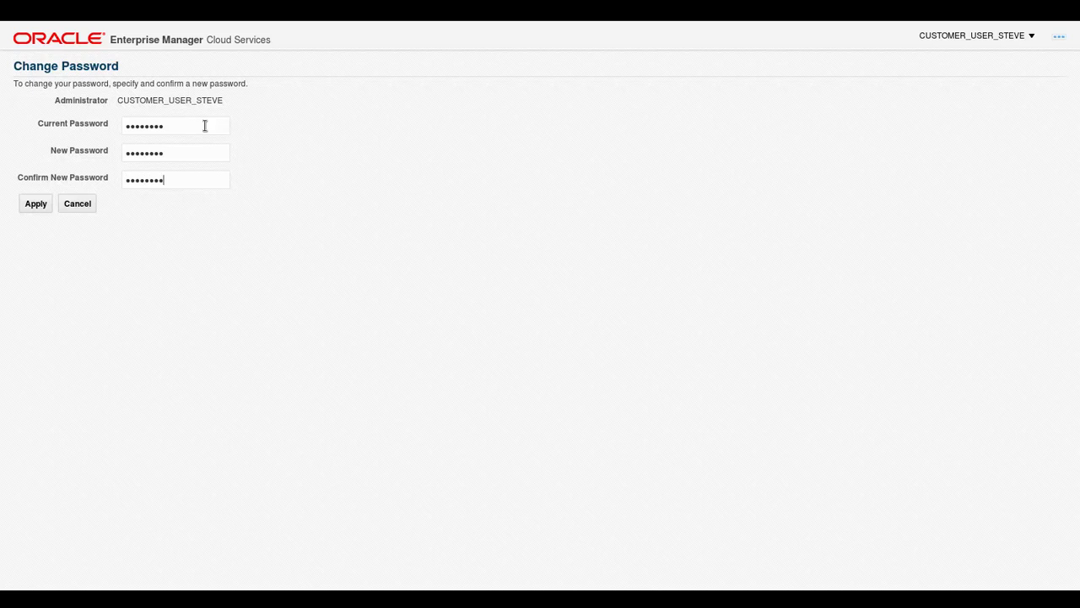
pyautogui.click(35, 203)
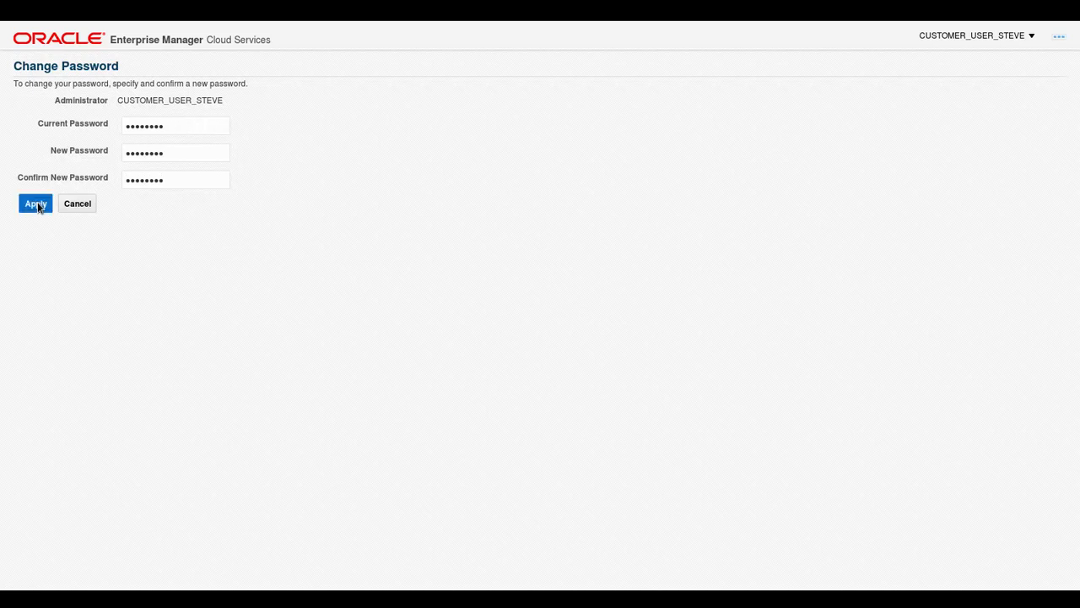
pyautogui.click(35, 204)
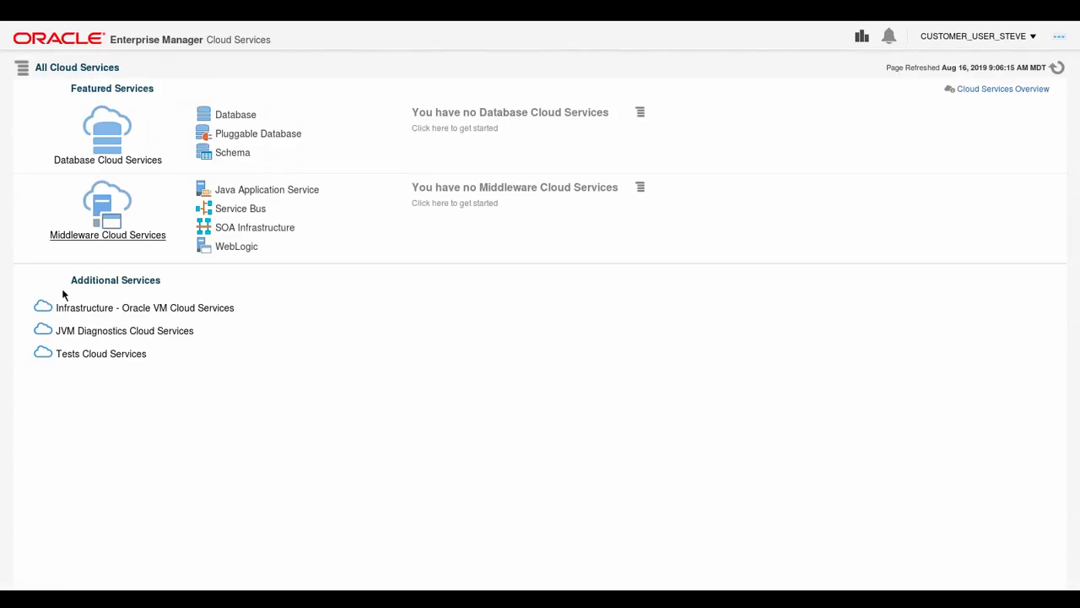
# Open Infrastructure - Oracle VM Cloud Services under Additional Services on All Cloud Services
pyautogui.click(145, 307)
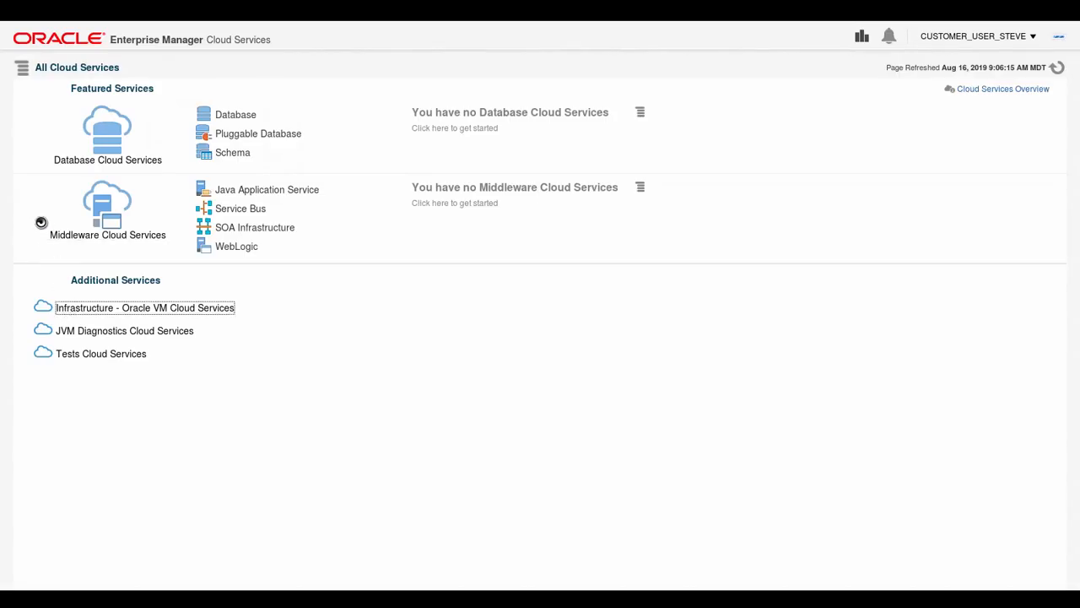
pyautogui.click(145, 307)
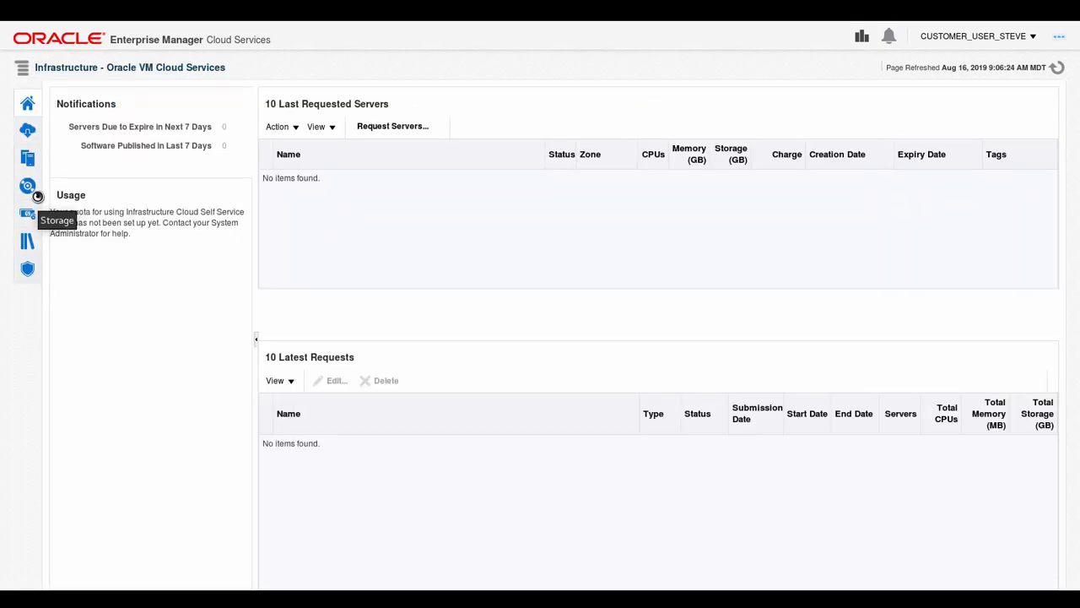